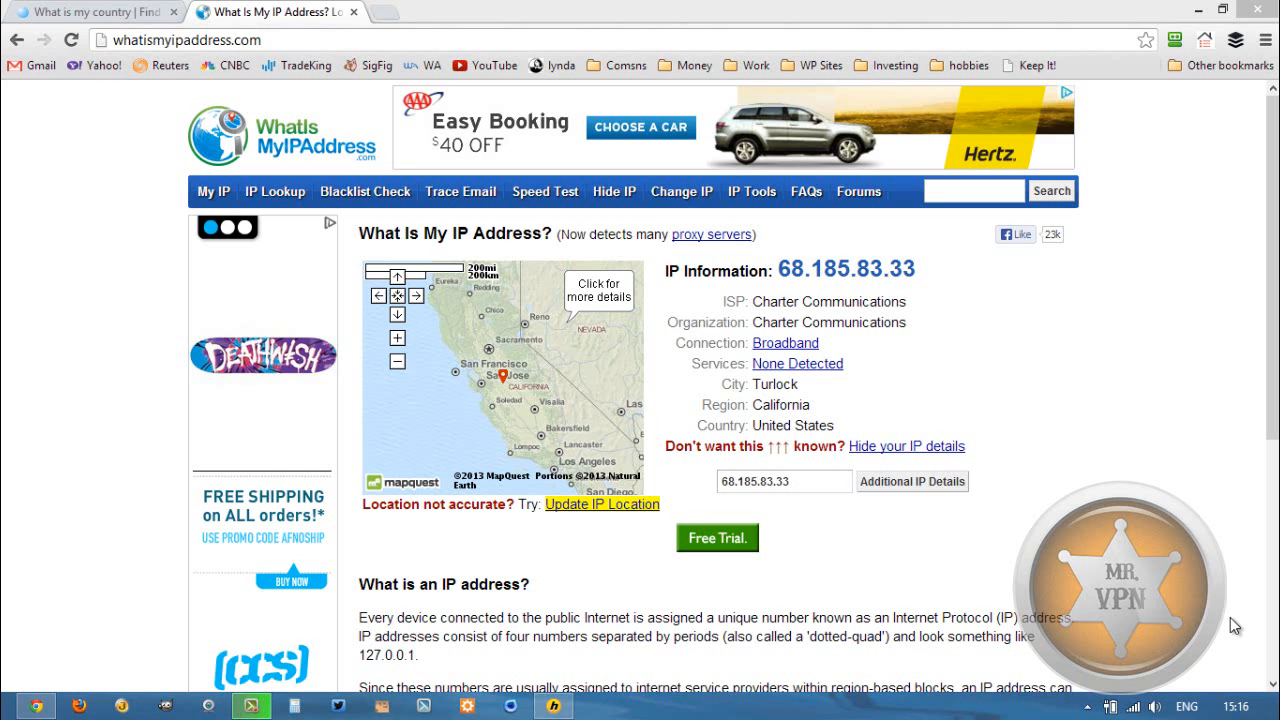
mouse_move(984, 548)
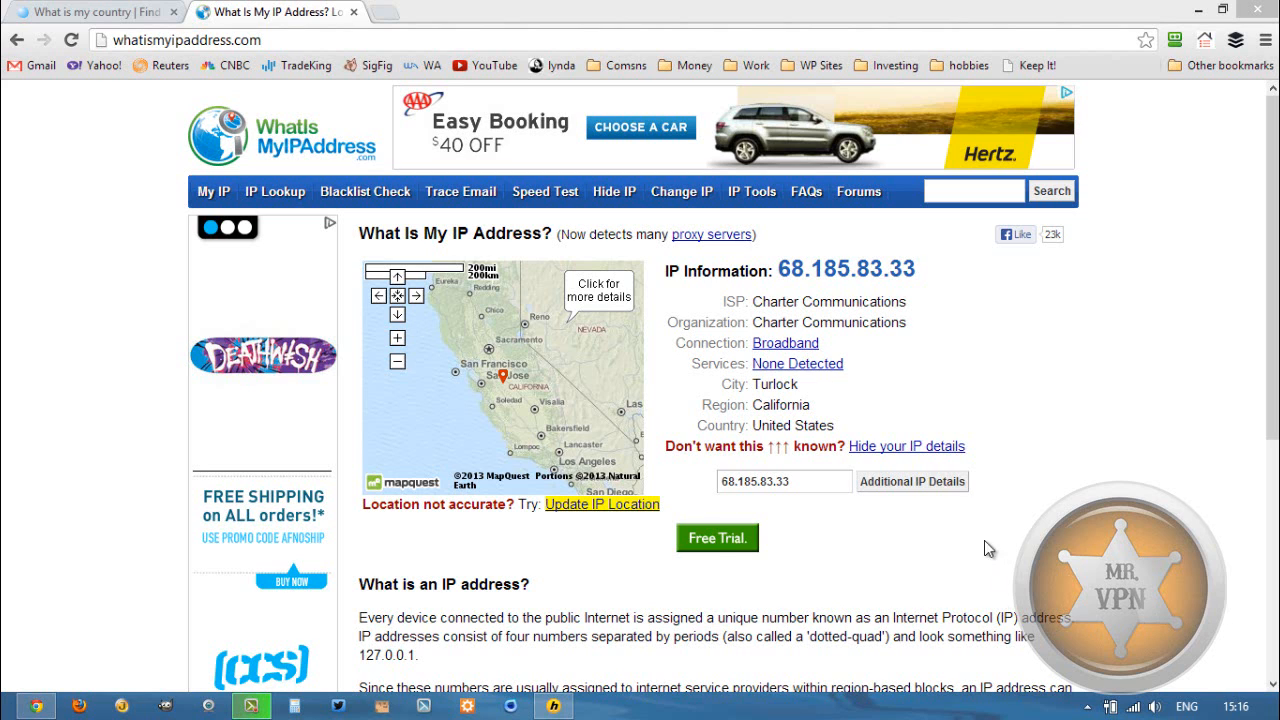
mouse_move(96, 8)
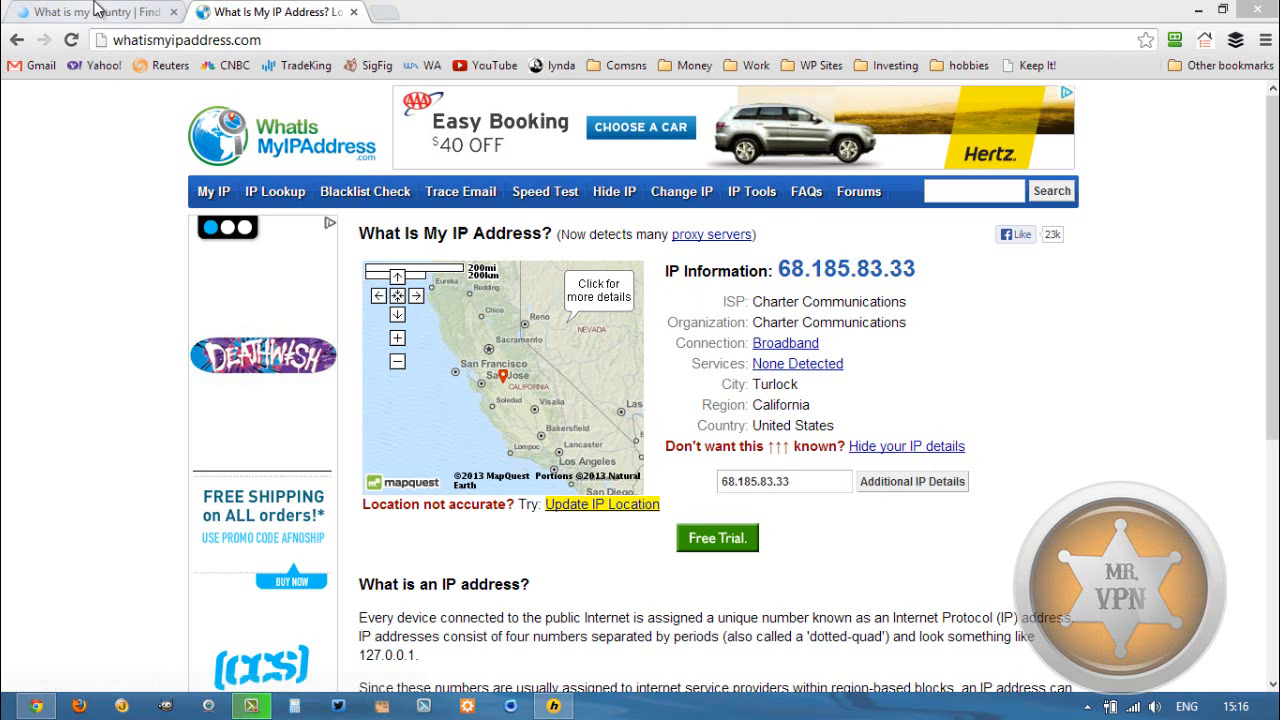
Step: Connect HMA! Pro VPN through Hungary, Budapest instead of France, Paris
click(90, 12)
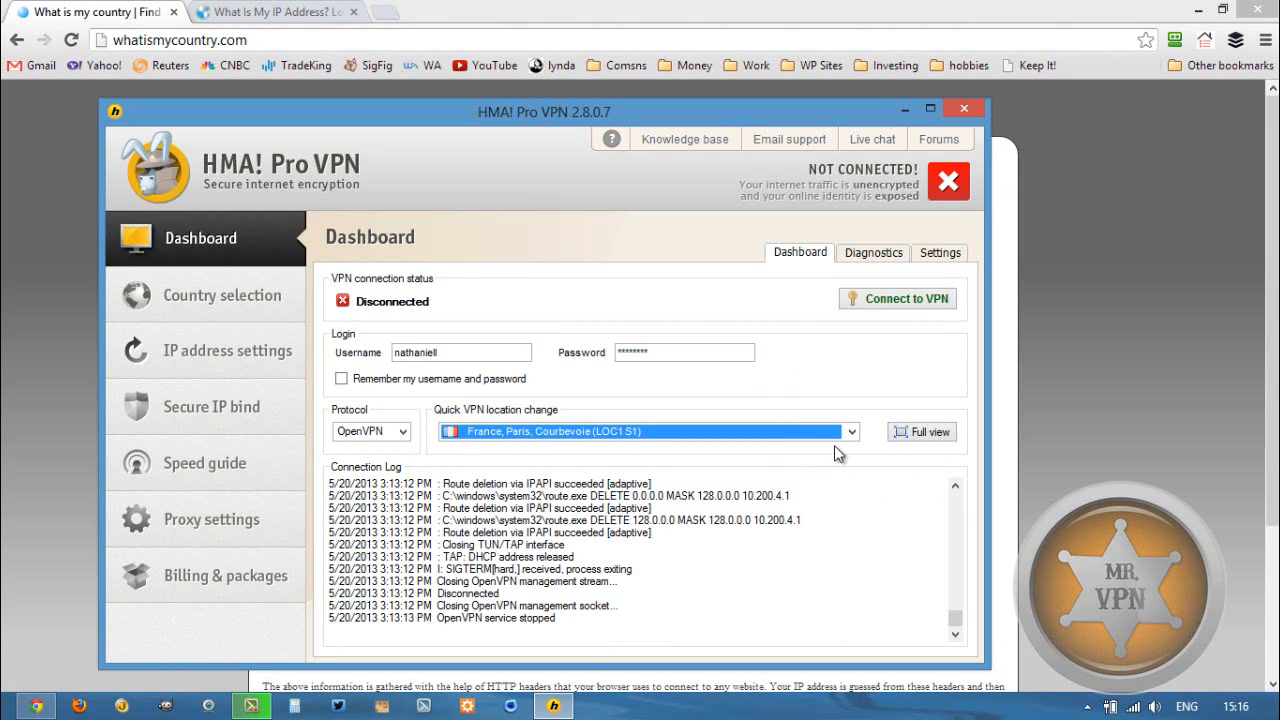
mouse_move(764, 444)
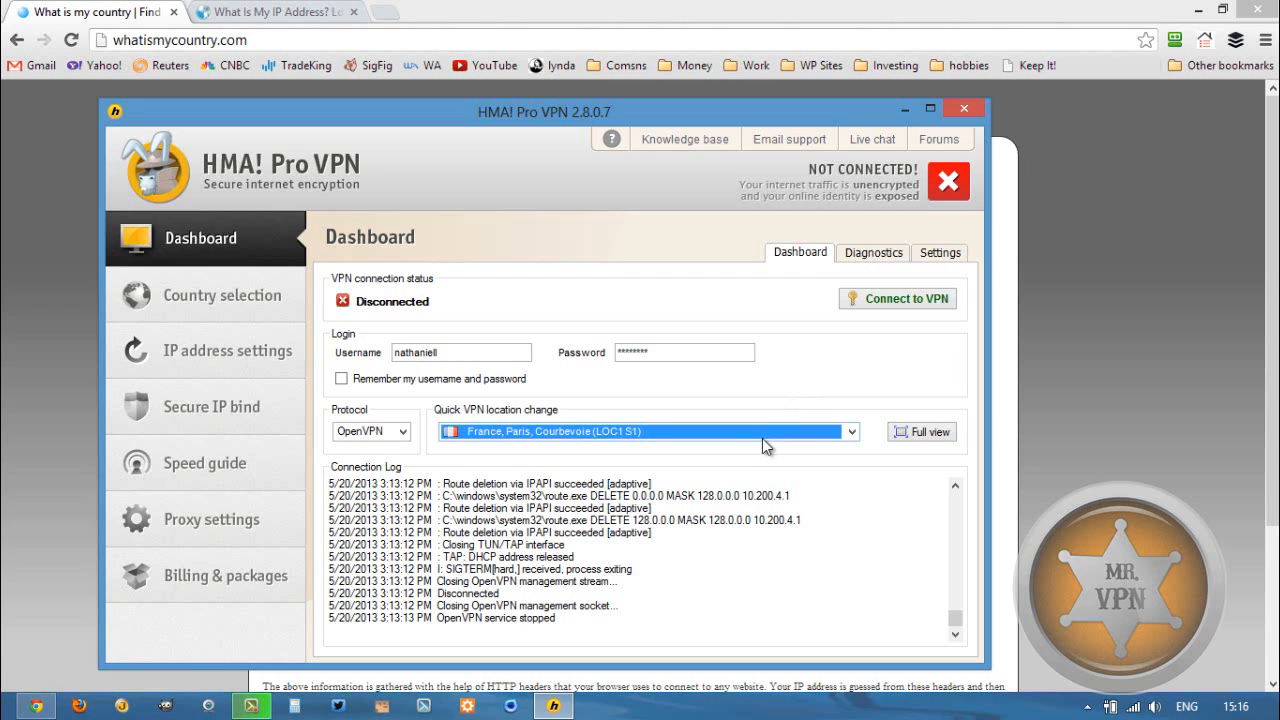
click(850, 432)
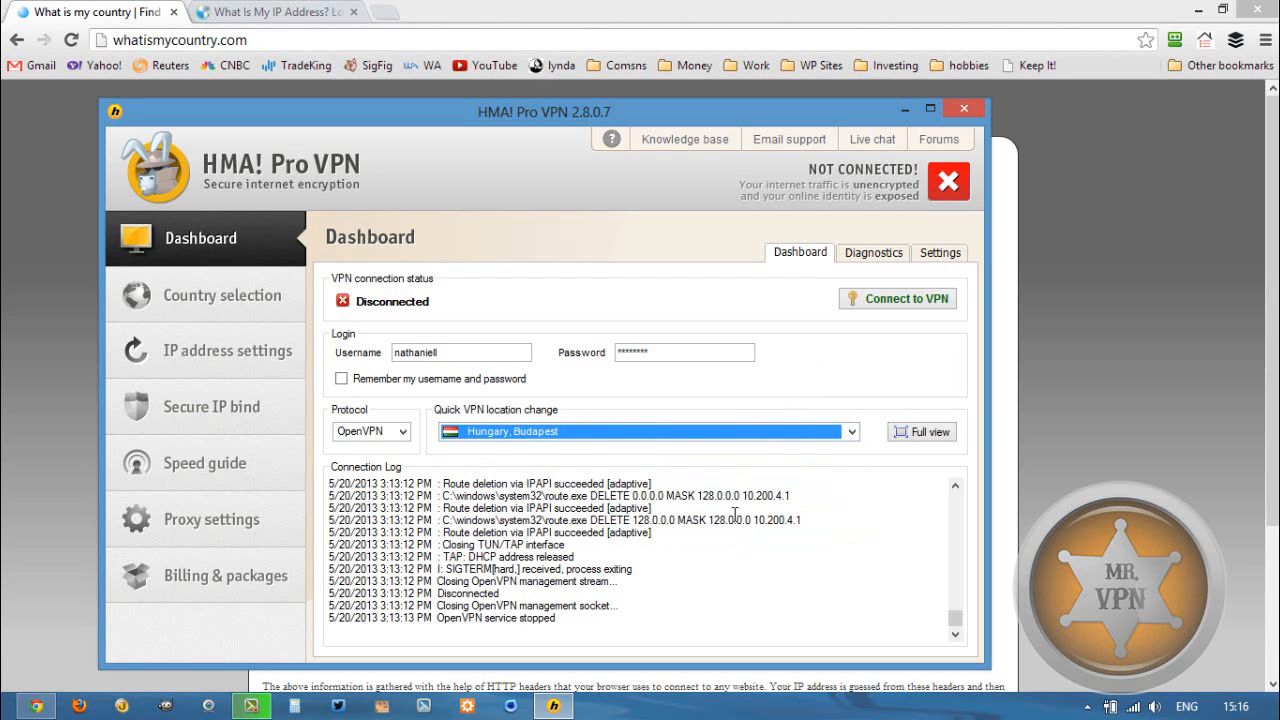
click(896, 298)
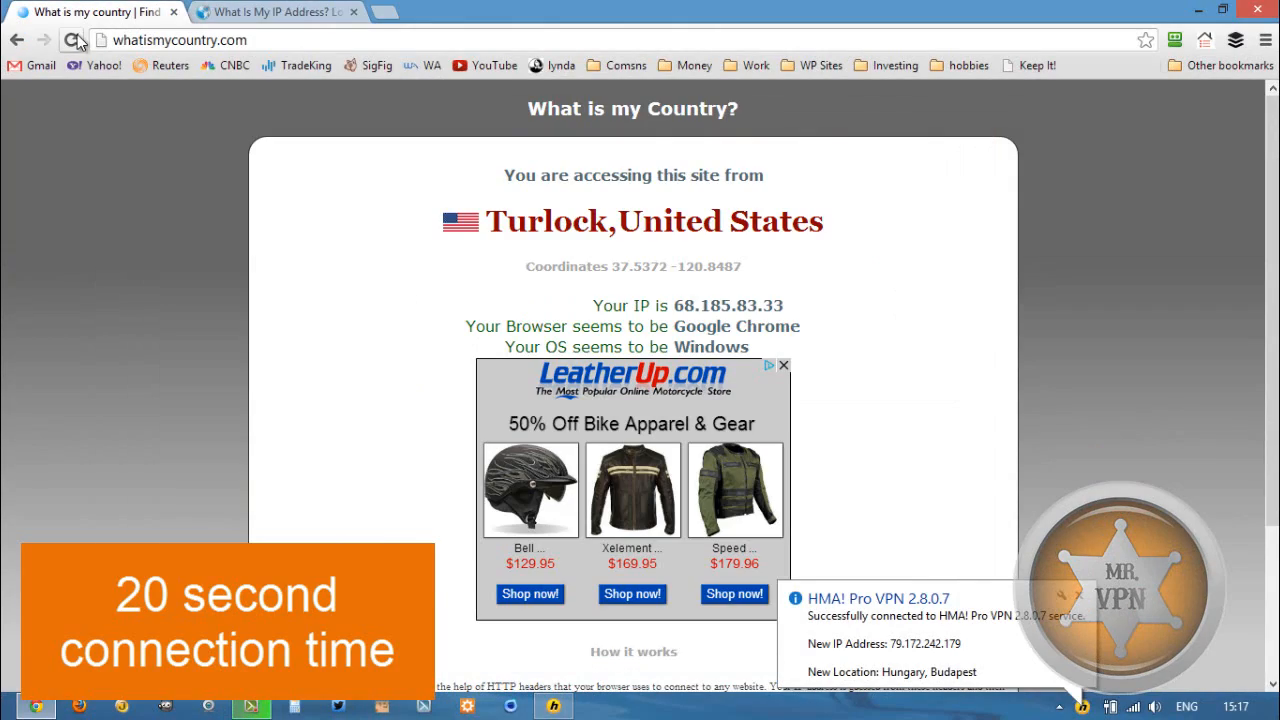
Step: Recheck both IP lookup pages for a Hungarian address and confirm the Budapest connection in HMA
click(270, 12)
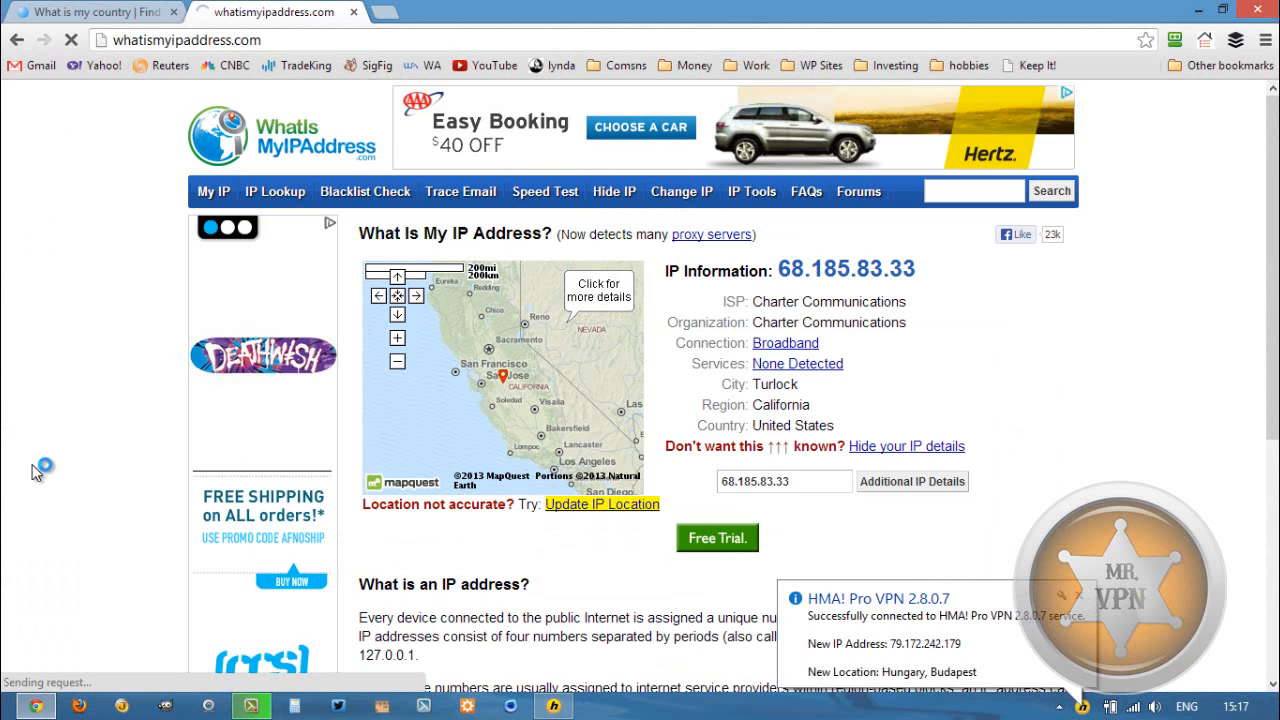
click(96, 12)
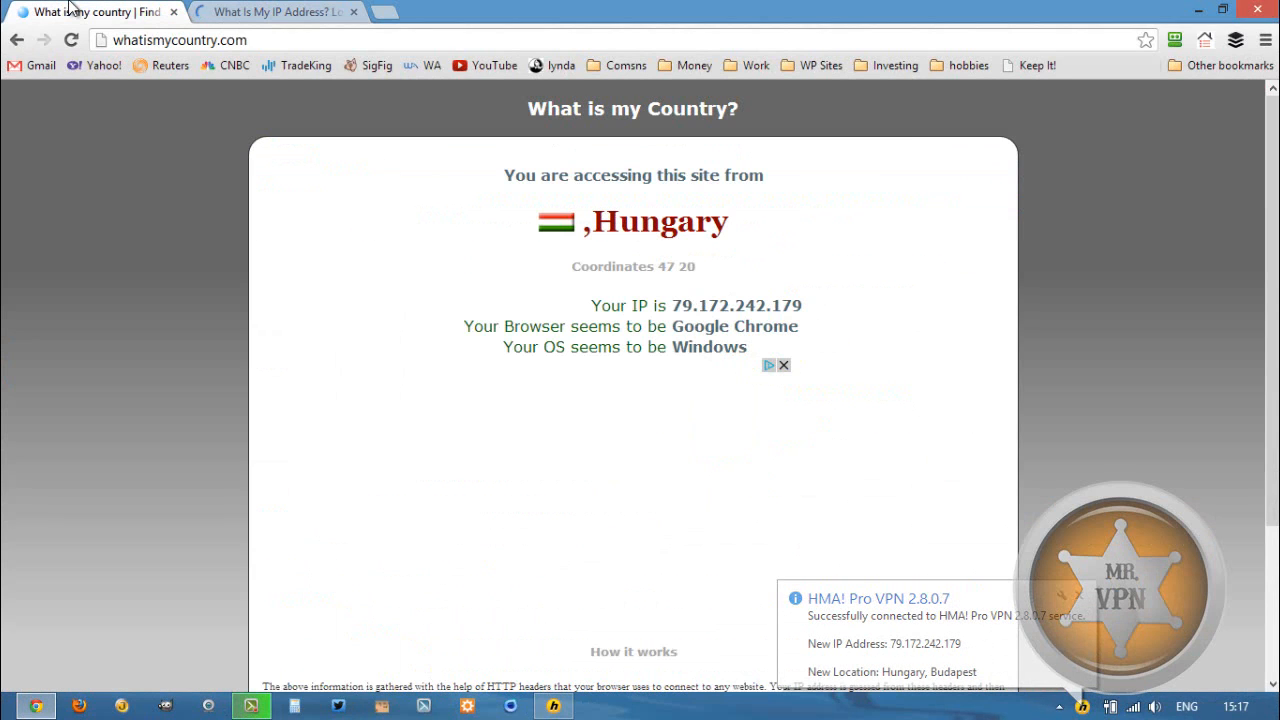
click(270, 12)
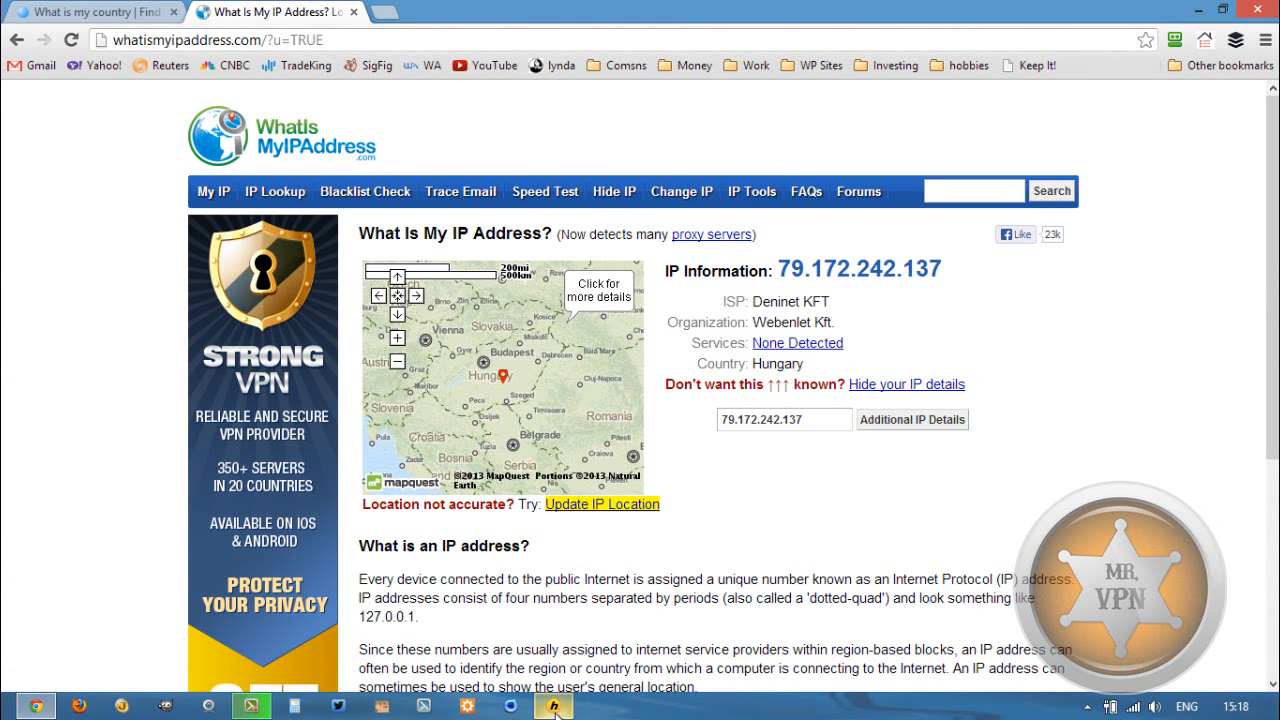
click(552, 706)
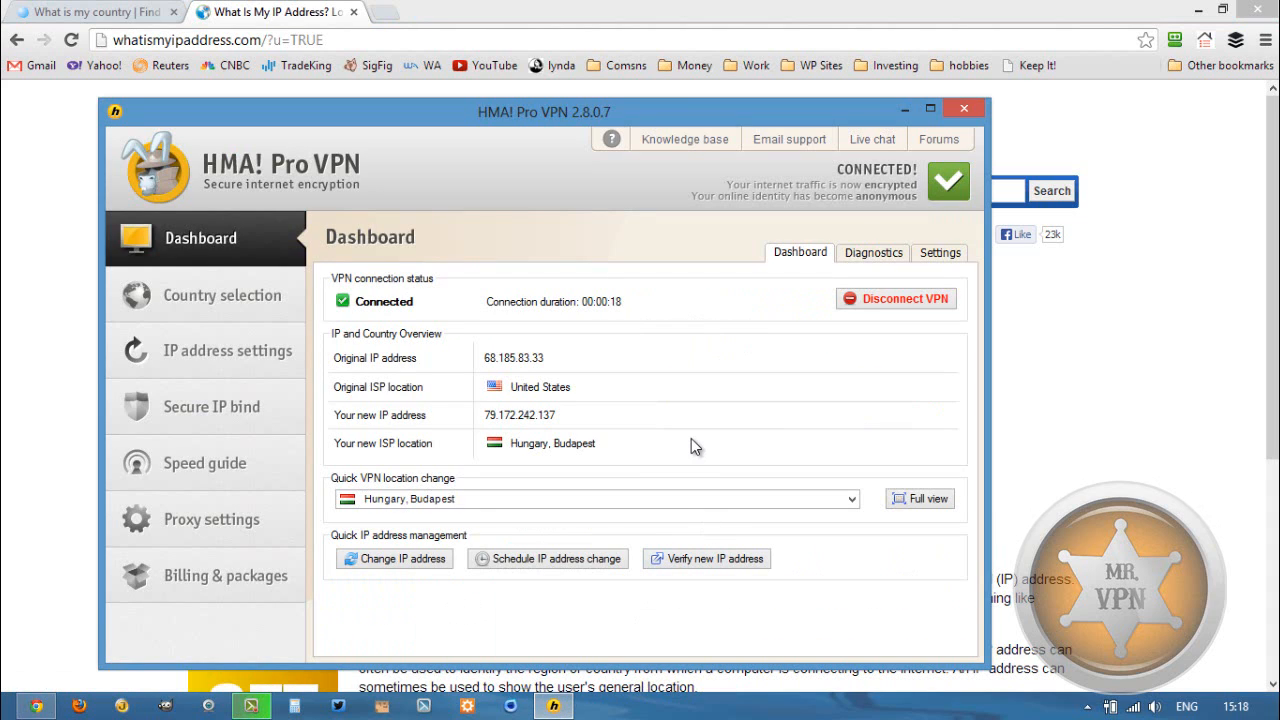